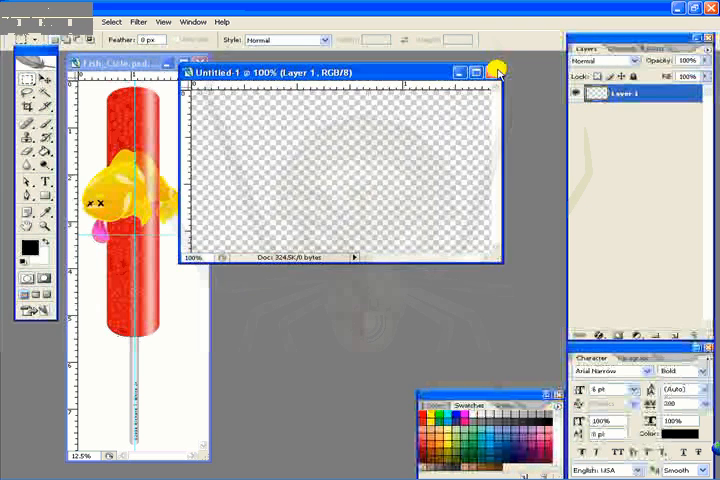
- Close the empty document and create a new 426 × 260 px transparent-background document
{"action": "left_click", "coordinate": [497, 72]}
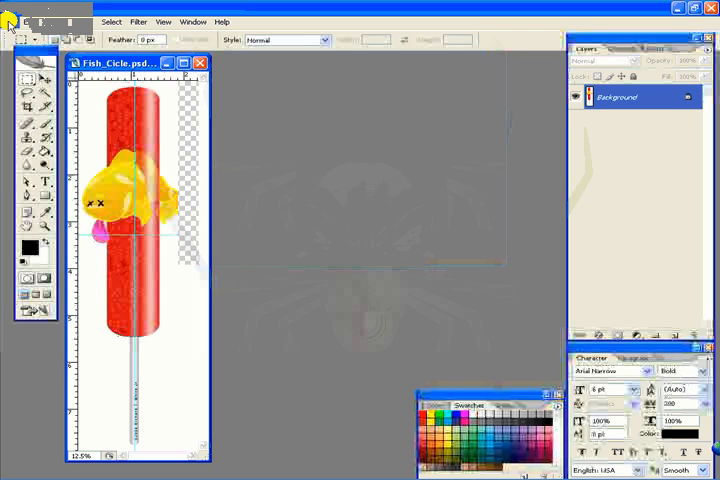
{"action": "left_click", "coordinate": [12, 21]}
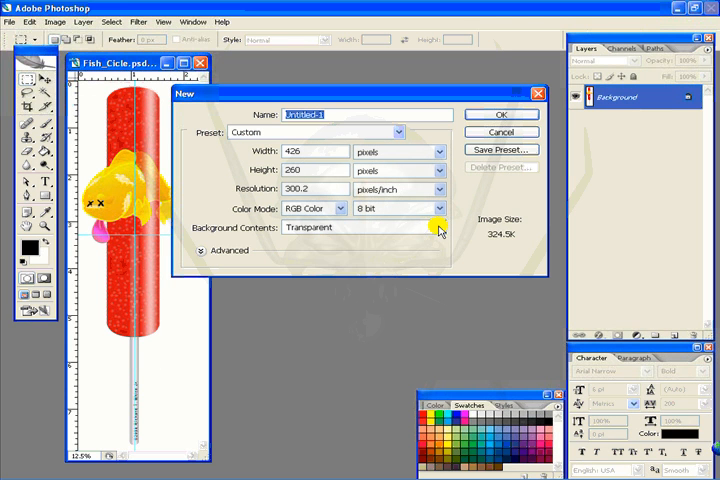
{"action": "left_click", "coordinate": [440, 227]}
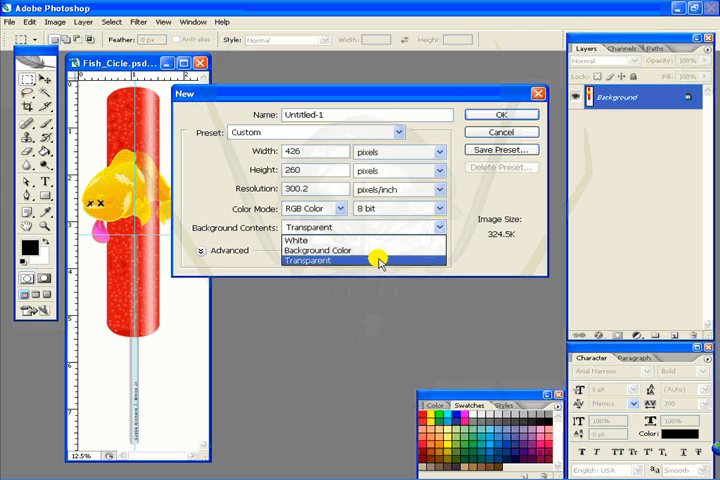
{"action": "mouse_move", "coordinate": [315, 260]}
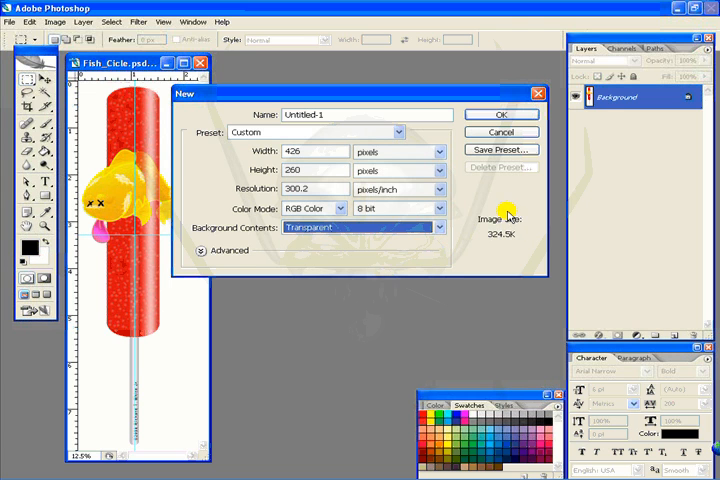
{"action": "left_click", "coordinate": [501, 114]}
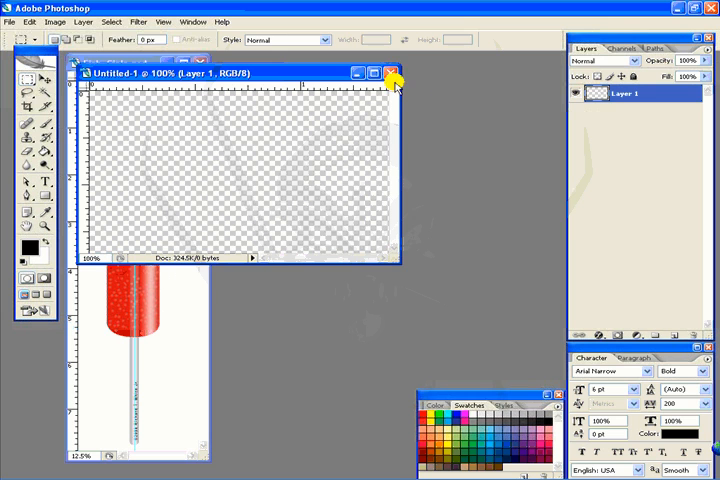
- Close the blank document and resize Fish_Cicle to 925 × 3200 pixels, proportions constrained
{"action": "left_click", "coordinate": [389, 72]}
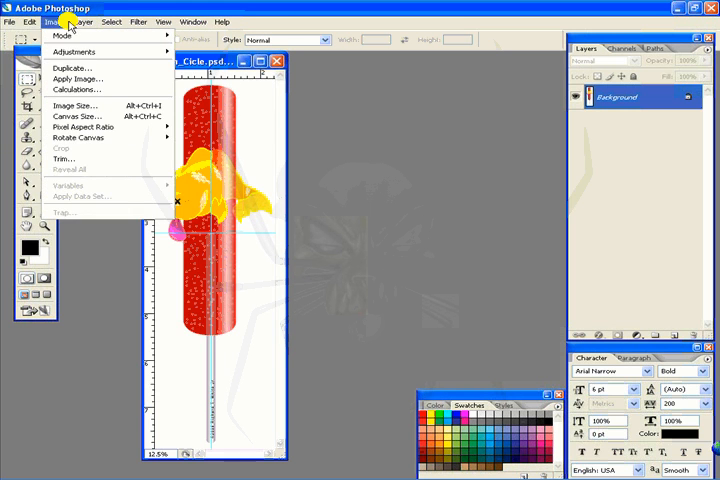
{"action": "left_click", "coordinate": [74, 105]}
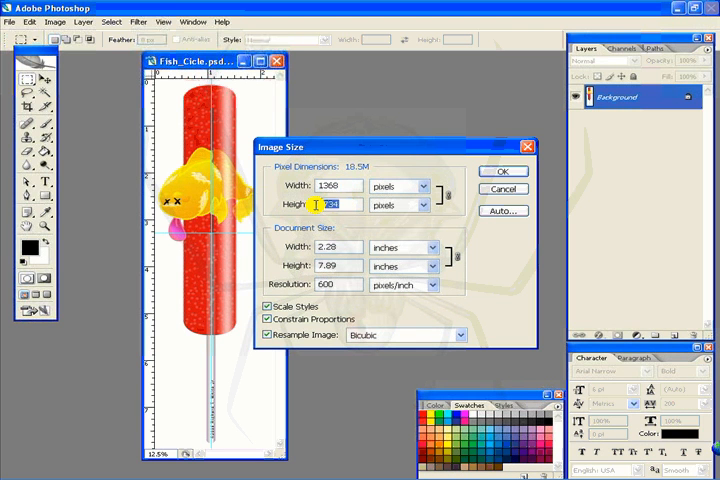
{"action": "mouse_move", "coordinate": [335, 210]}
{"action": "type", "text": "3200"}
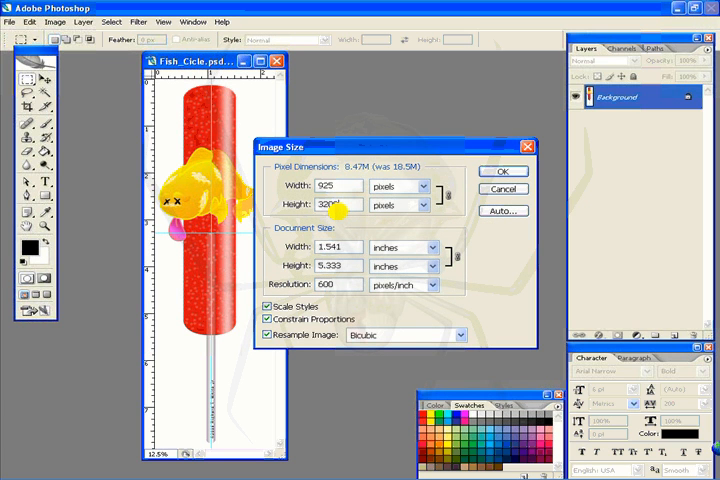
{"action": "left_click", "coordinate": [504, 171]}
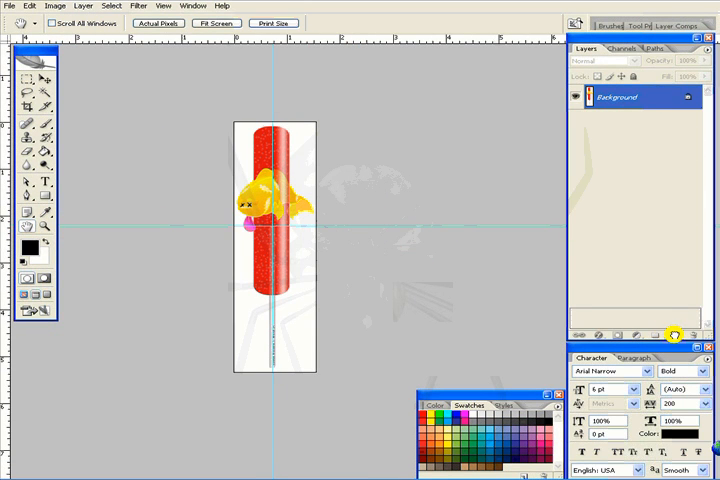
- Convert the locked Background layer of Fish_Cicle into an editable Layer 0
{"action": "left_click", "coordinate": [672, 334]}
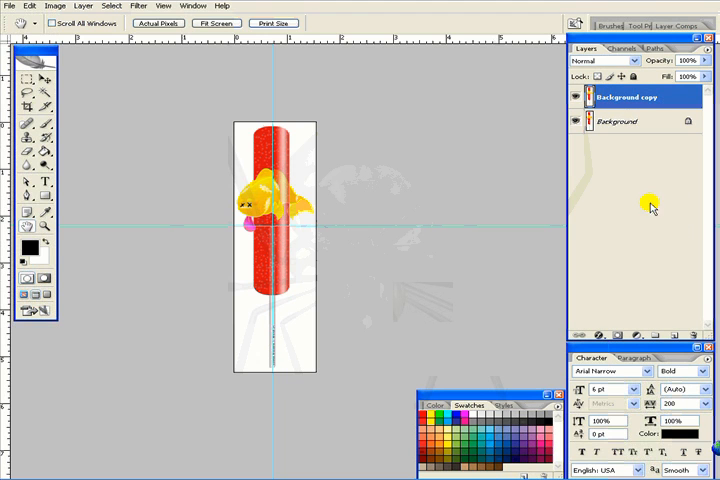
{"action": "mouse_move", "coordinate": [650, 180]}
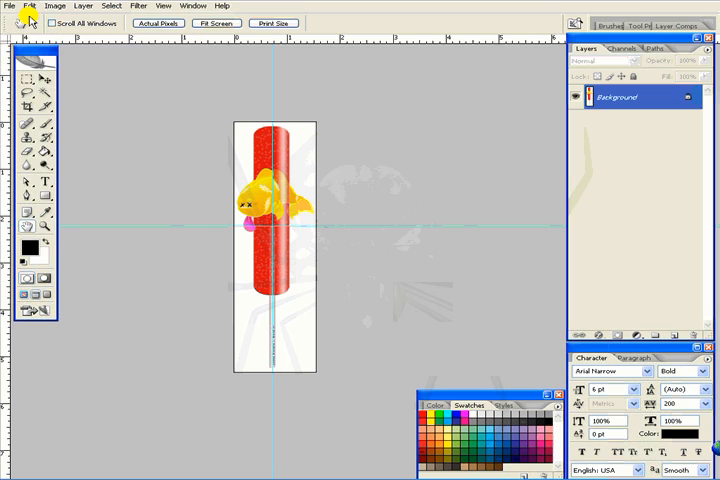
{"action": "left_click", "coordinate": [9, 5]}
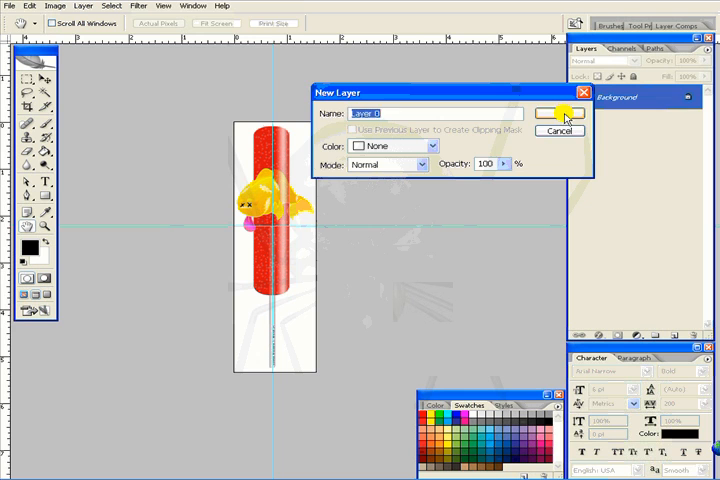
{"action": "left_click", "coordinate": [559, 114]}
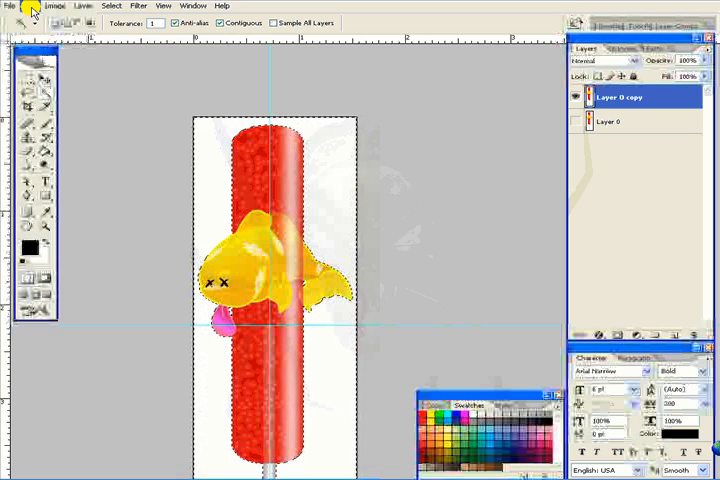
- Clear the selected white area from Layer 0 copy, leaving the fish lollipop on transparency
{"action": "left_click", "coordinate": [29, 6]}
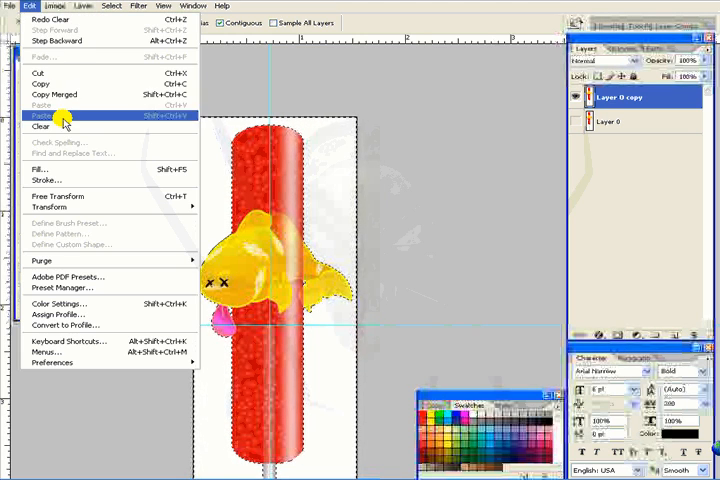
{"action": "left_click", "coordinate": [40, 126]}
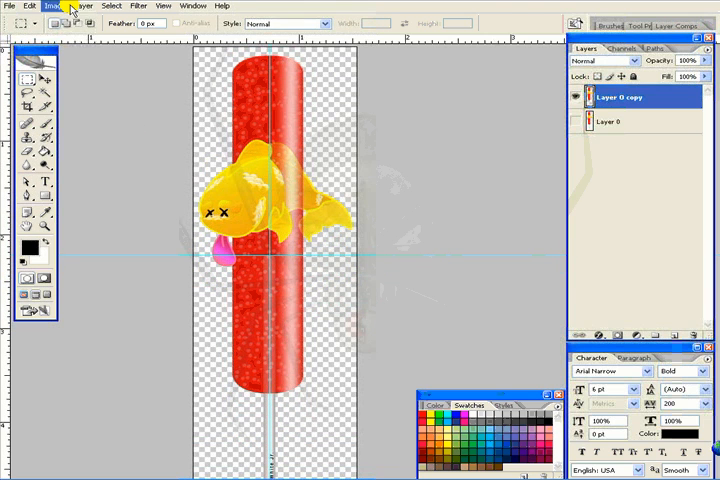
{"action": "left_click", "coordinate": [62, 6]}
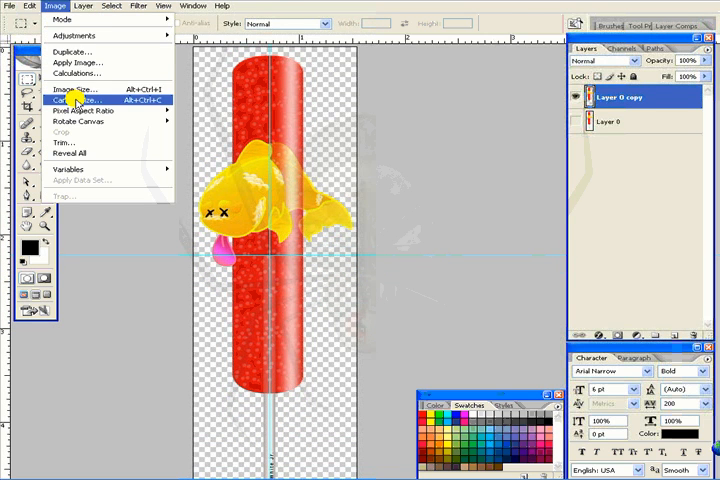
- Open Canvas Size for the lollipop, showing its current 925 × 3200 px dimensions
{"action": "left_click", "coordinate": [70, 99]}
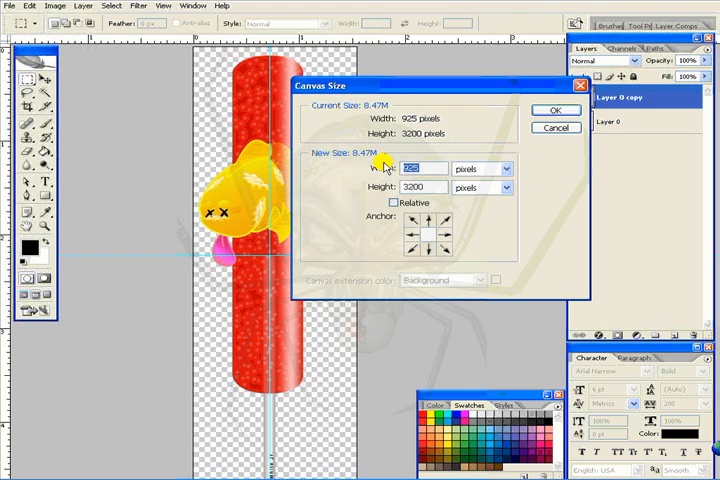
{"action": "mouse_move", "coordinate": [390, 168]}
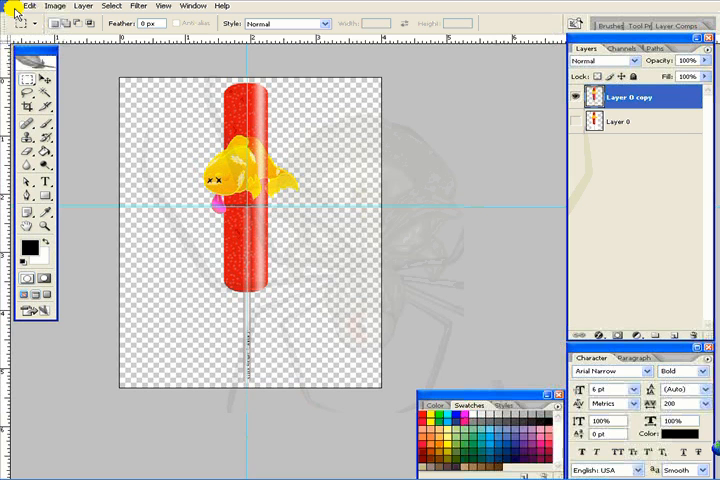
{"action": "mouse_move", "coordinate": [113, 130]}
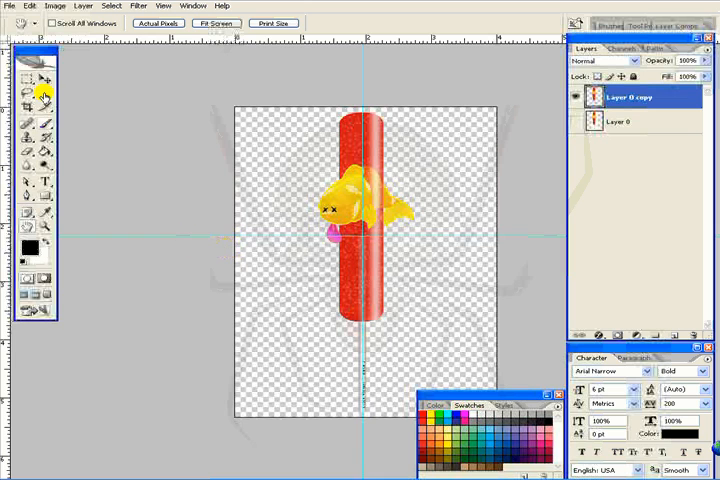
{"action": "left_click", "coordinate": [9, 5]}
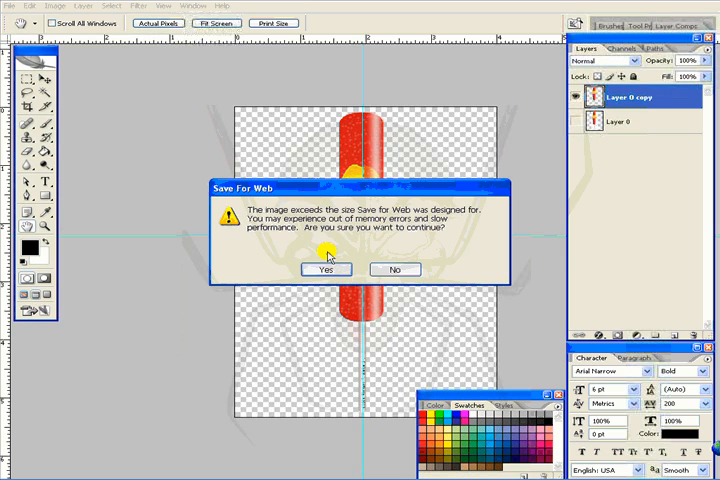
- Accept the large-image warning to open Save for Web for Fish_Cicle.psd
{"action": "left_click", "coordinate": [327, 269]}
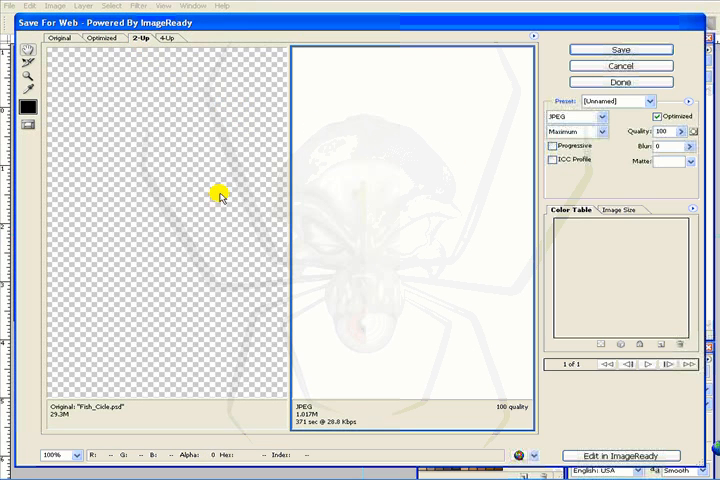
{"action": "mouse_move", "coordinate": [462, 231]}
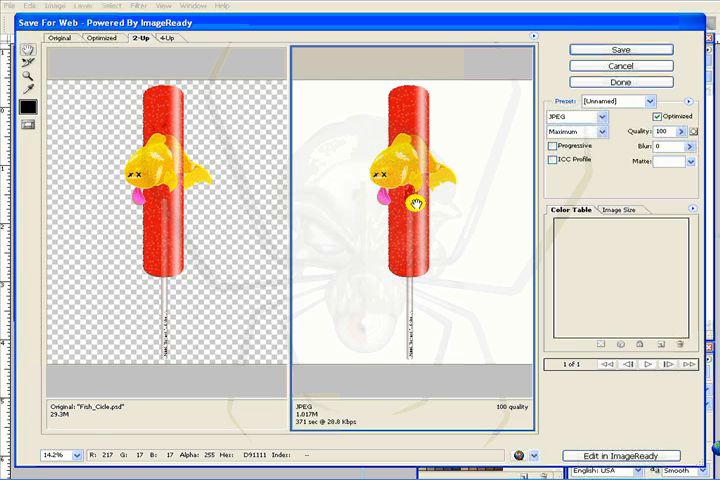
{"action": "mouse_move", "coordinate": [175, 165]}
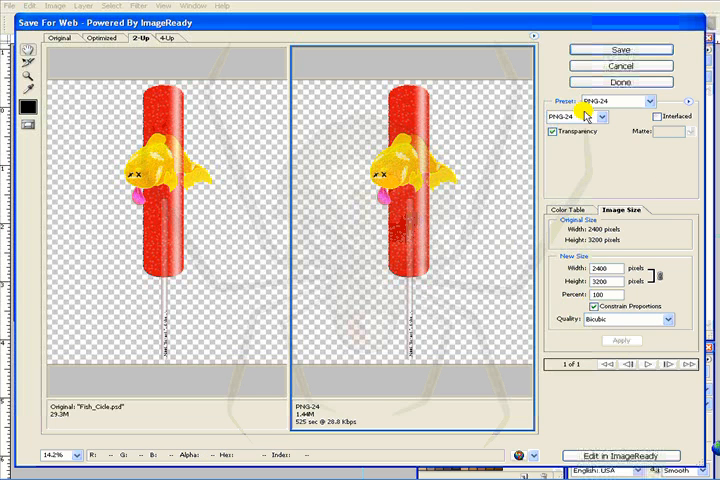
{"action": "left_click", "coordinate": [620, 50]}
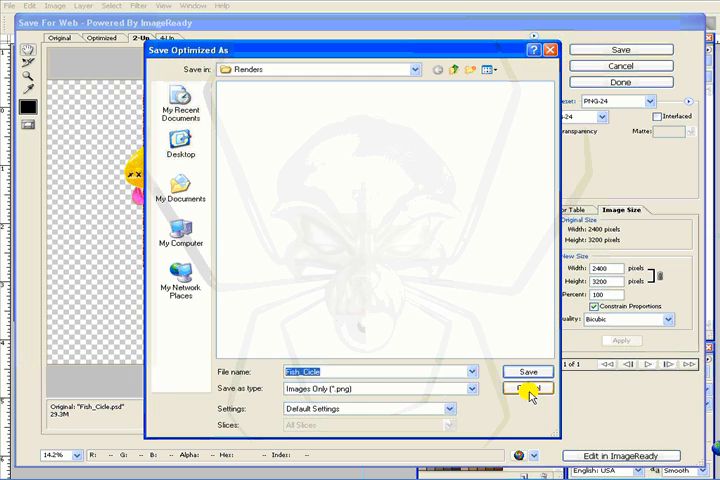
{"action": "left_click", "coordinate": [527, 388]}
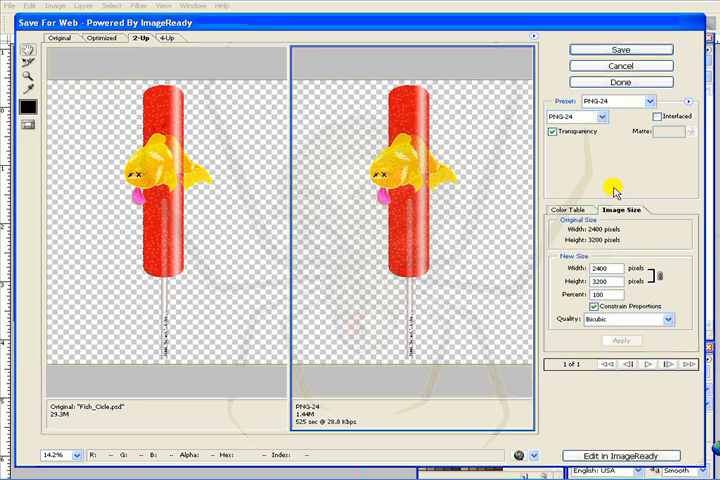